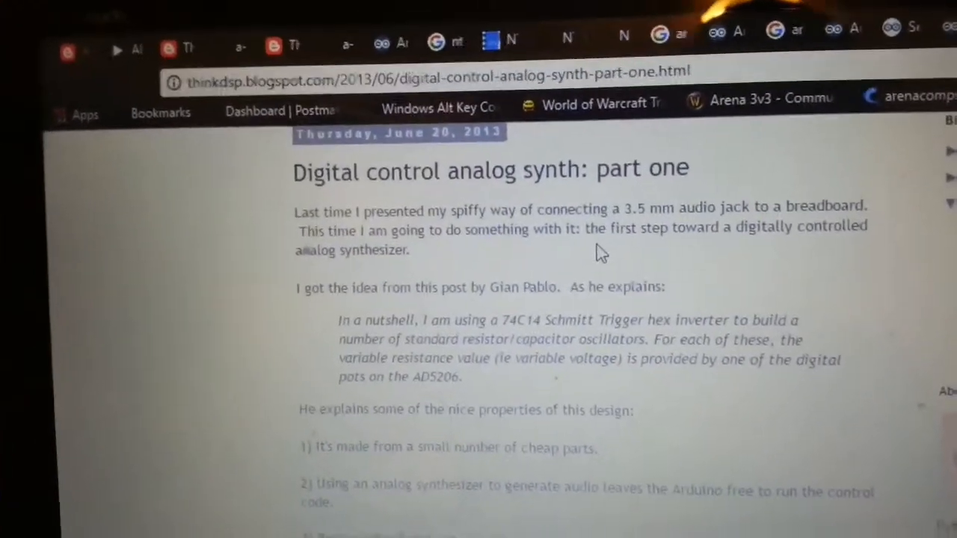
pyautogui.scroll(-3)
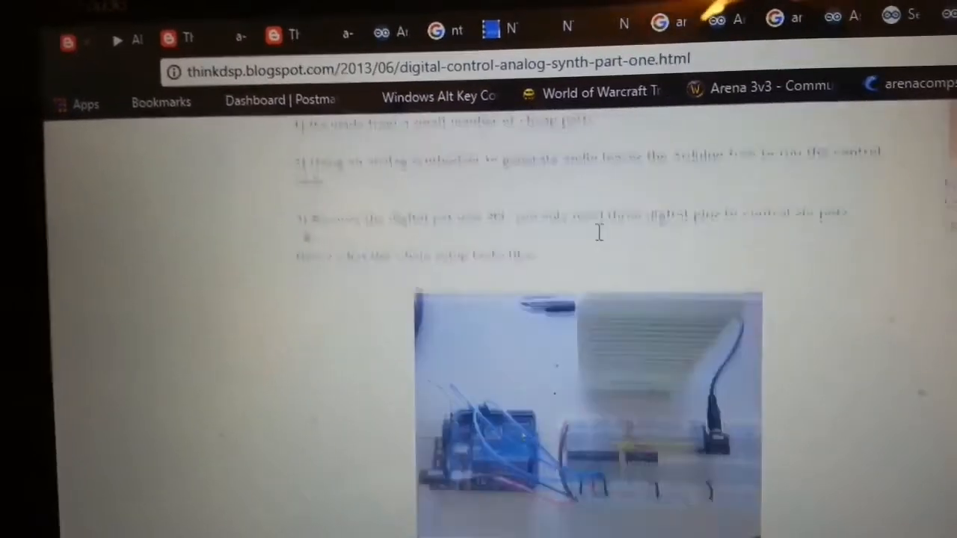
pyautogui.scroll(-3)
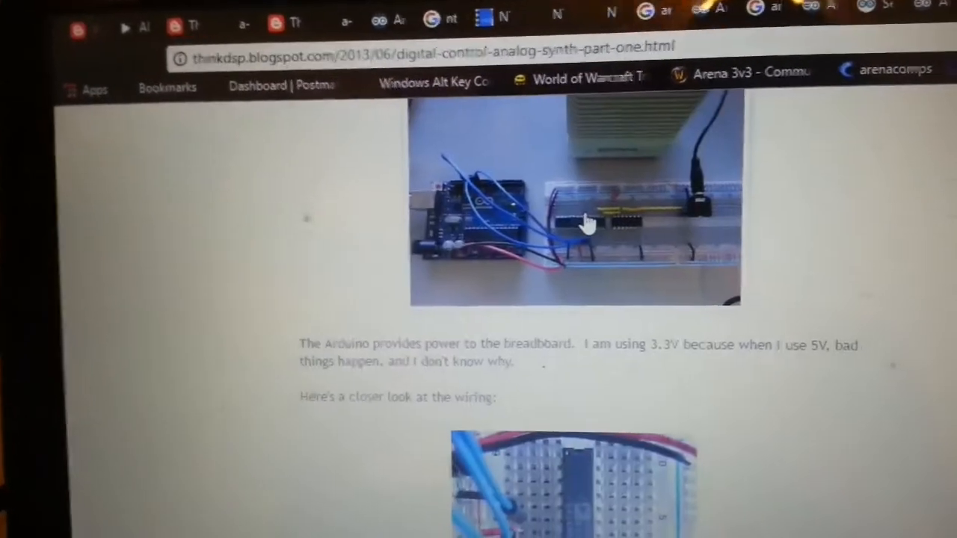
pyautogui.scroll(-3)
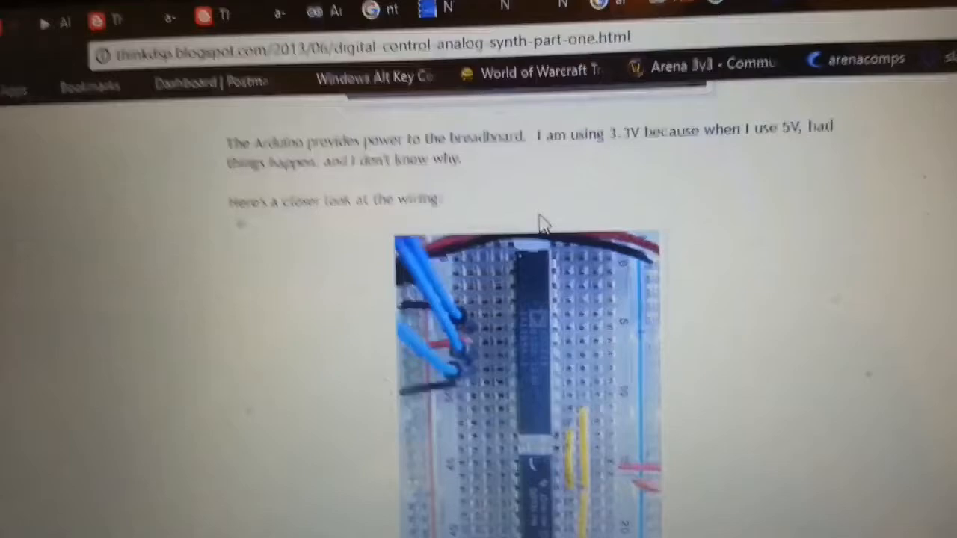